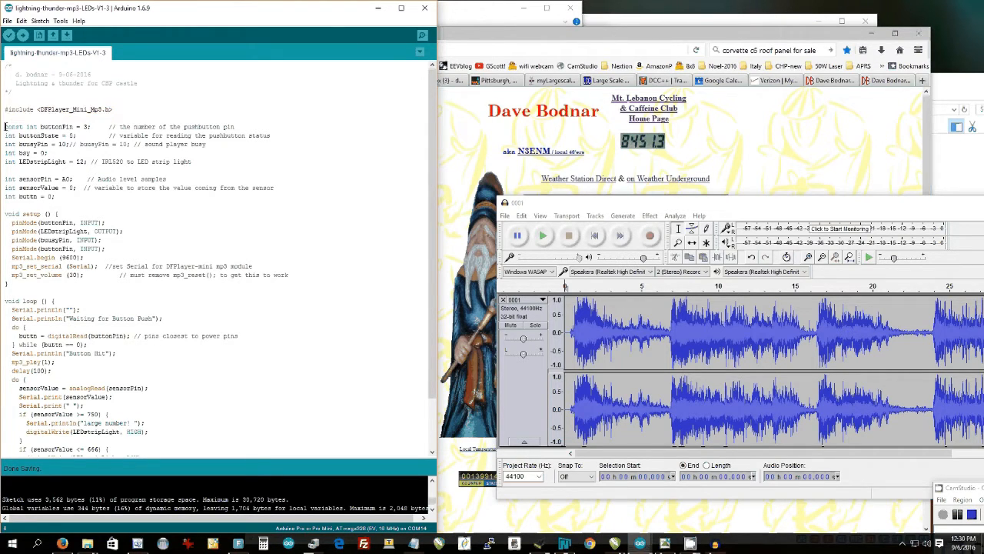
Highlight the global variable declarations and the loop() function while explaining the sketch.
left_click_drag(8, 126, 56, 197)
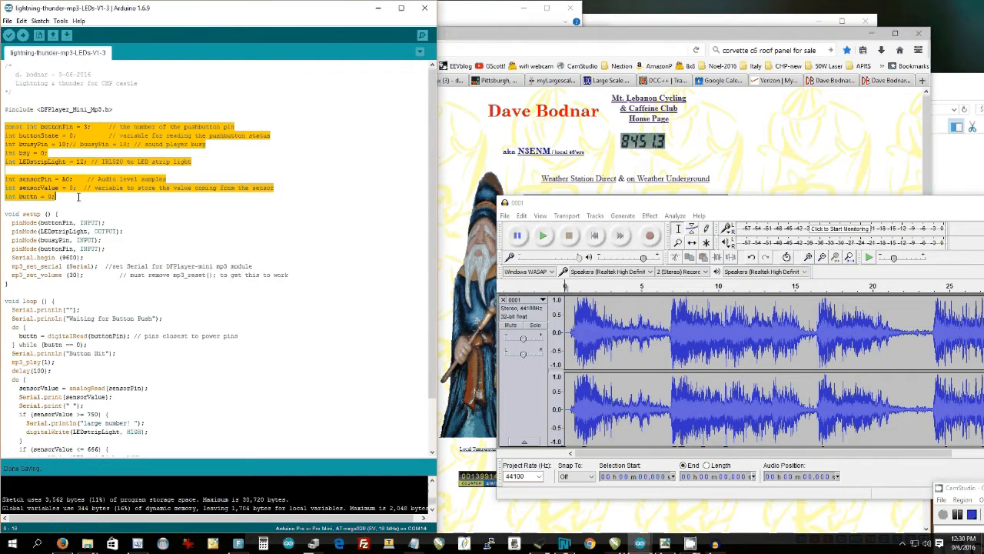
left_click(79, 197)
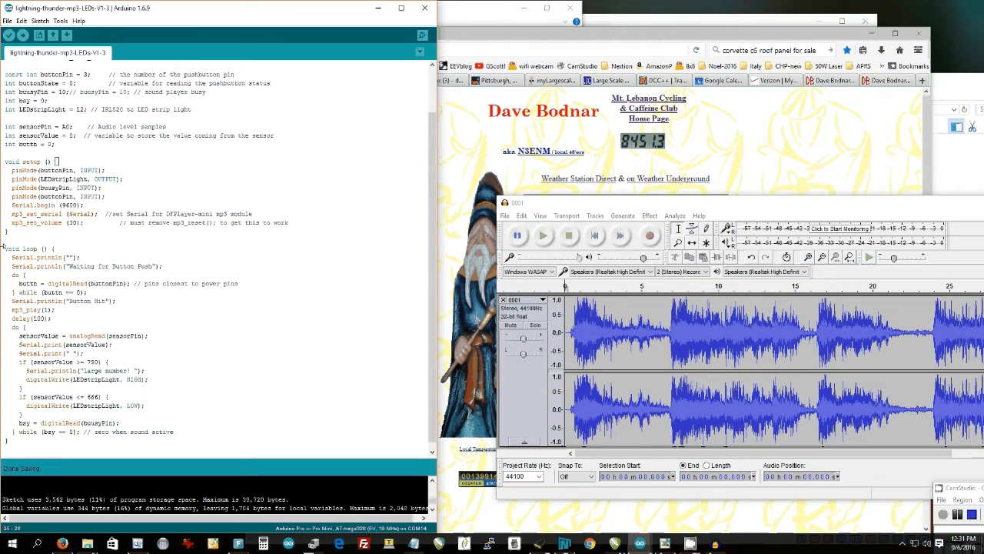
left_click_drag(6, 248, 172, 440)
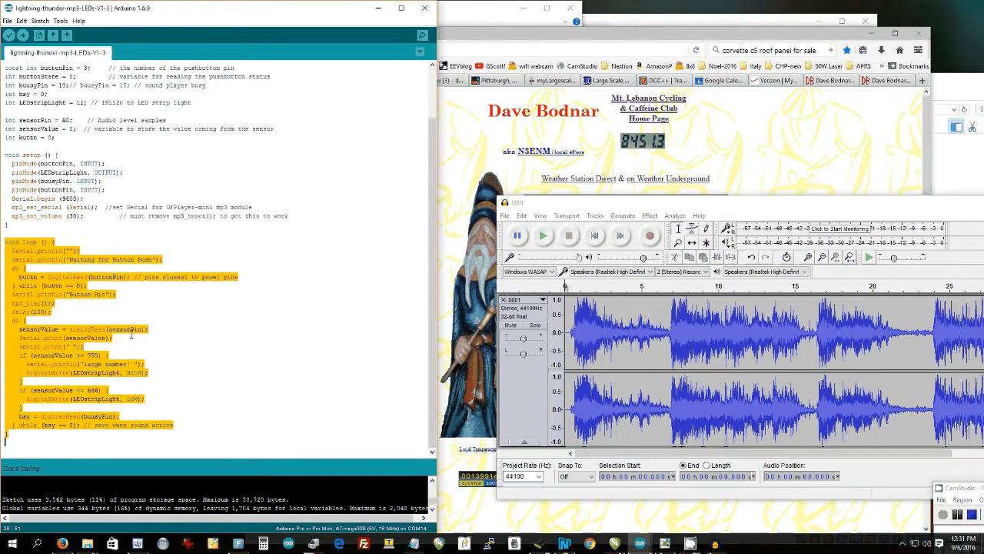
left_click(108, 265)
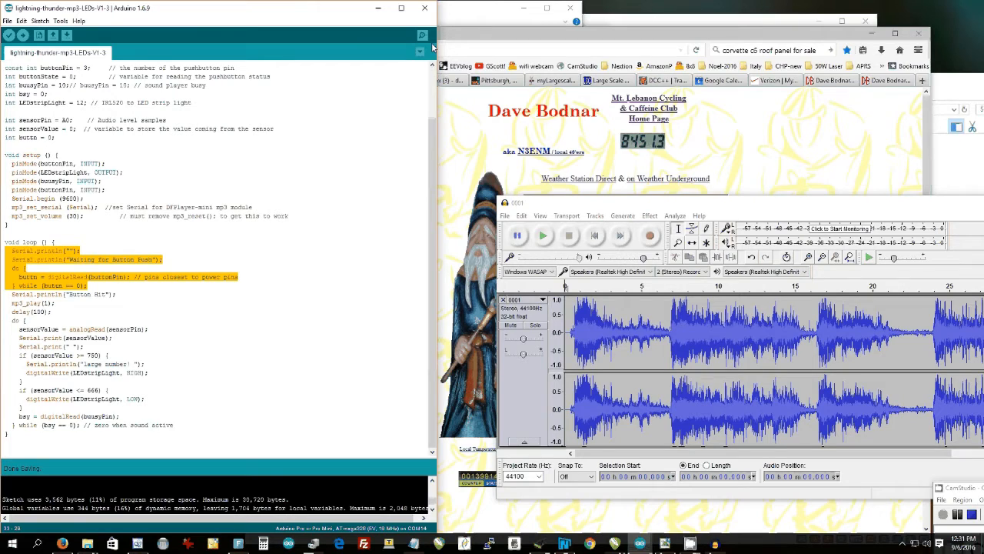
left_click(421, 34)
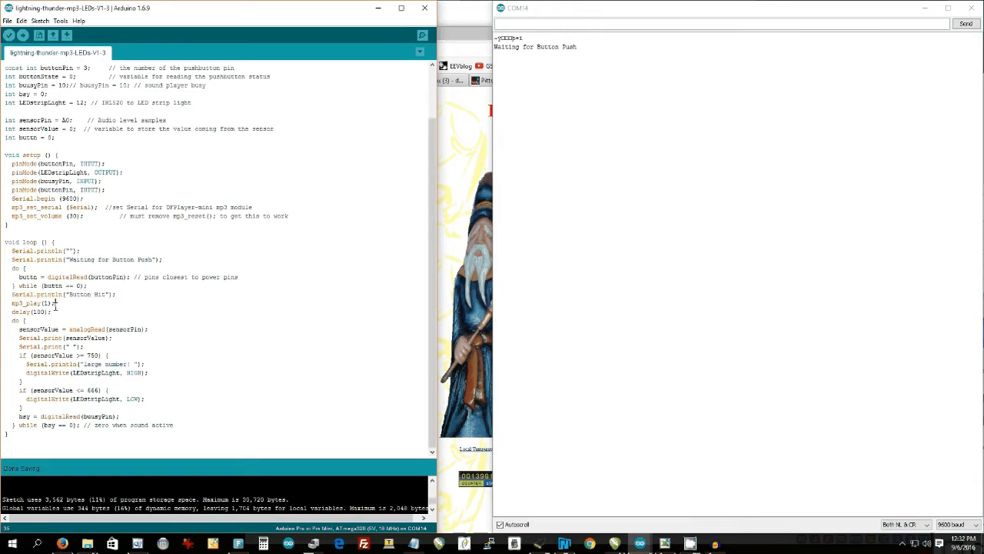
double_click(24, 303)
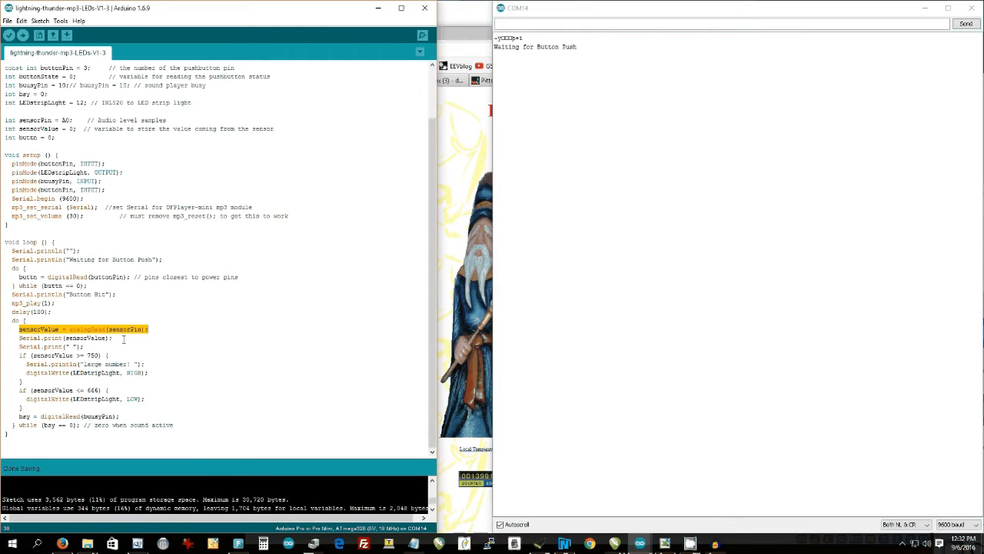
left_click(603, 178)
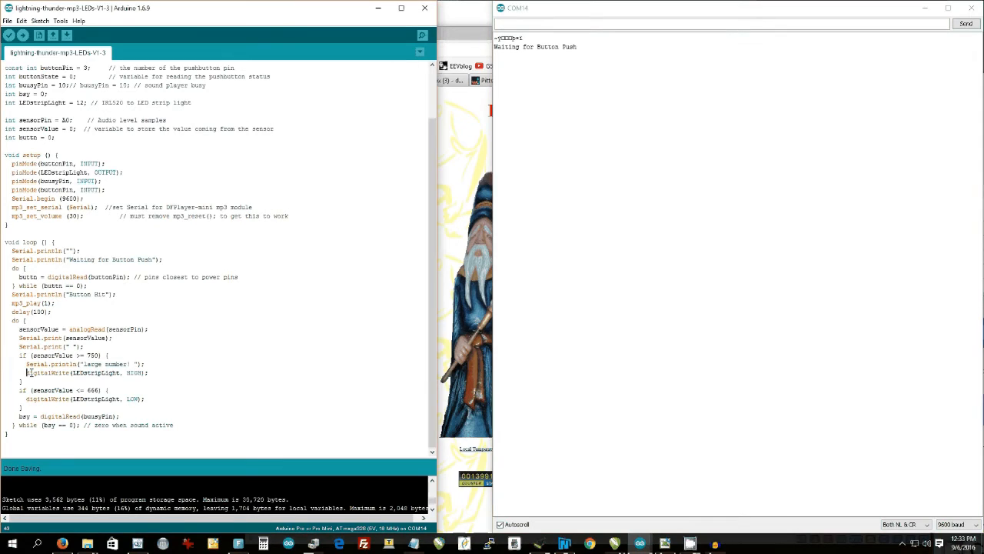
double_click(84, 374)
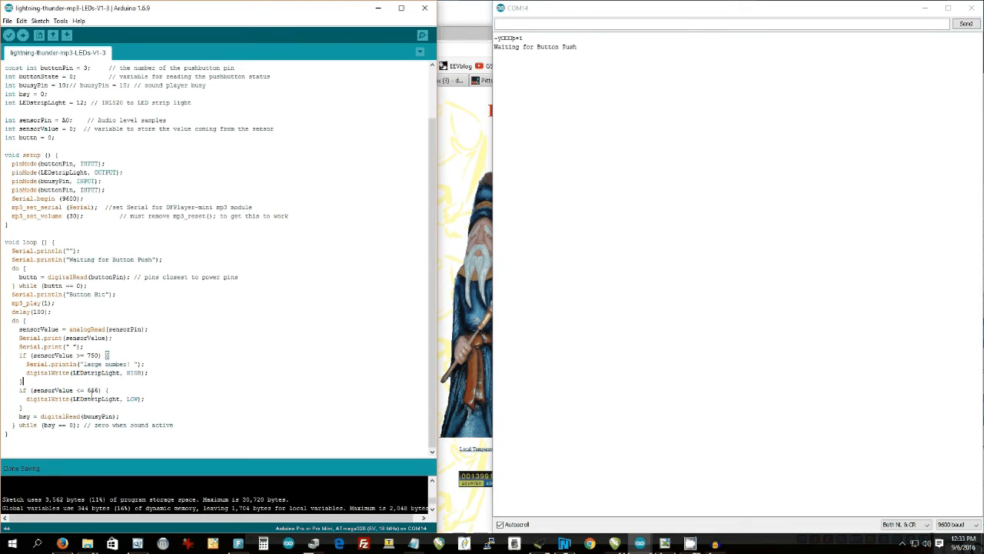
double_click(83, 398)
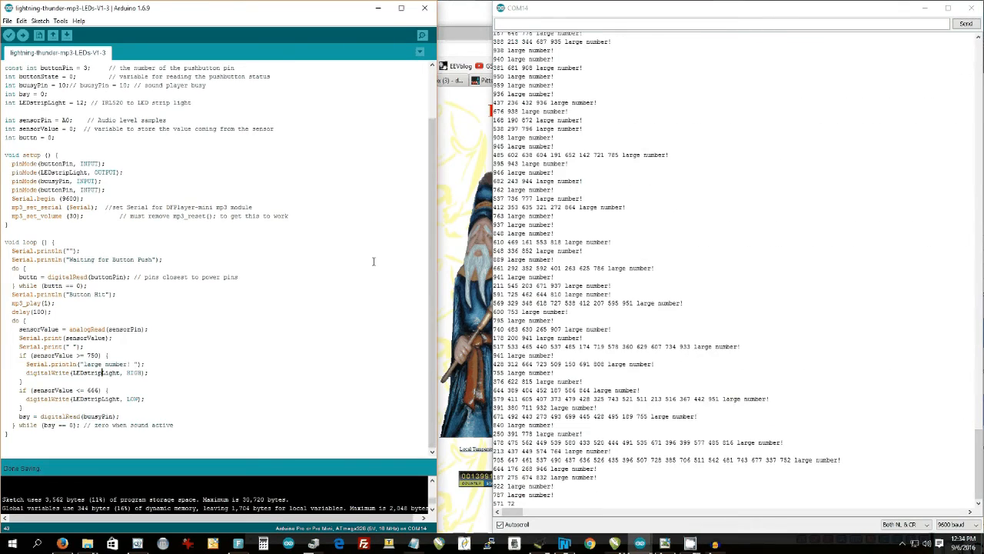
Scroll the Serial Monitor to follow the incoming analog readings and 'large number!' lines.
scroll("down", 3)
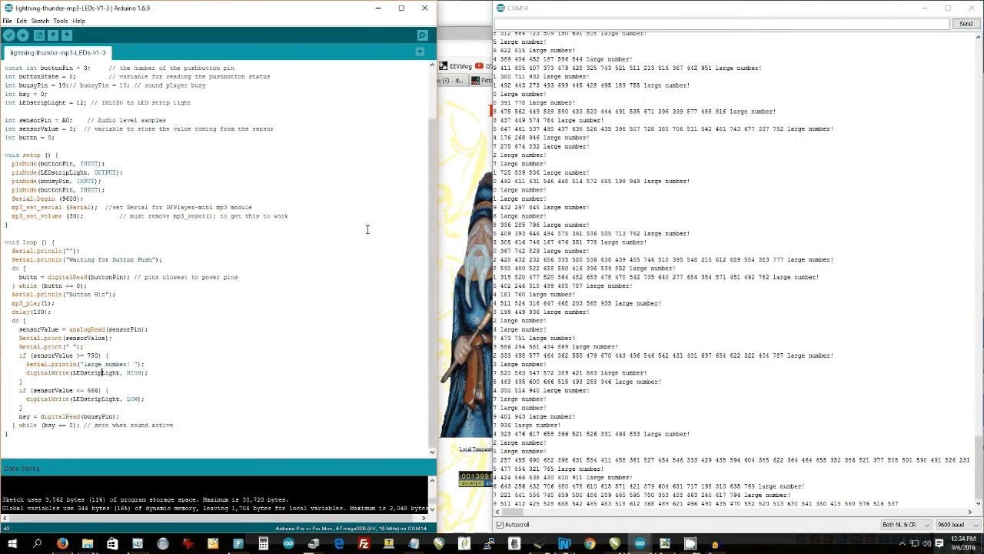